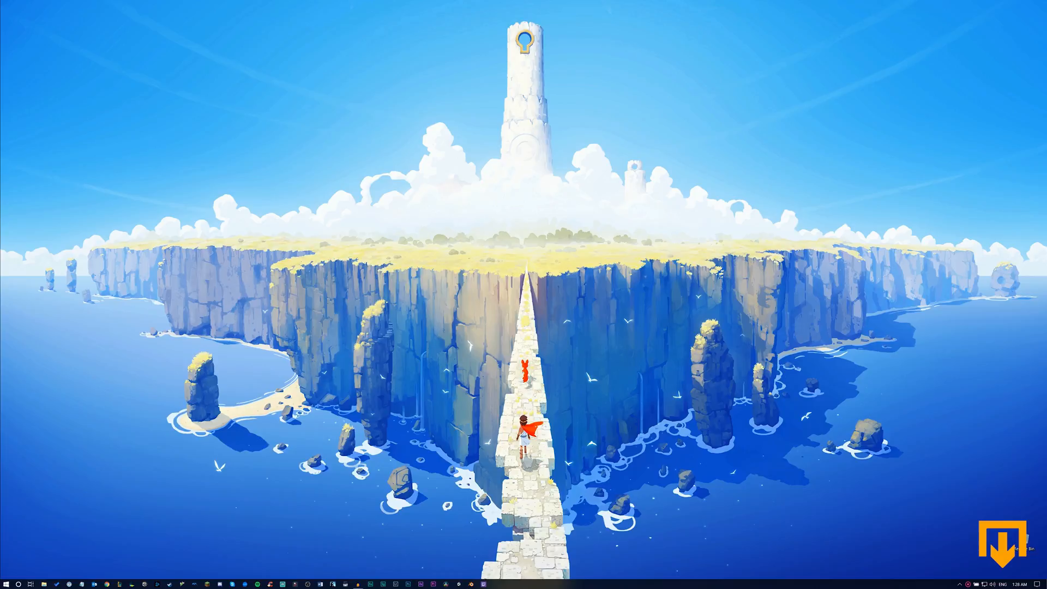
pyautogui.moveTo(415, 563)
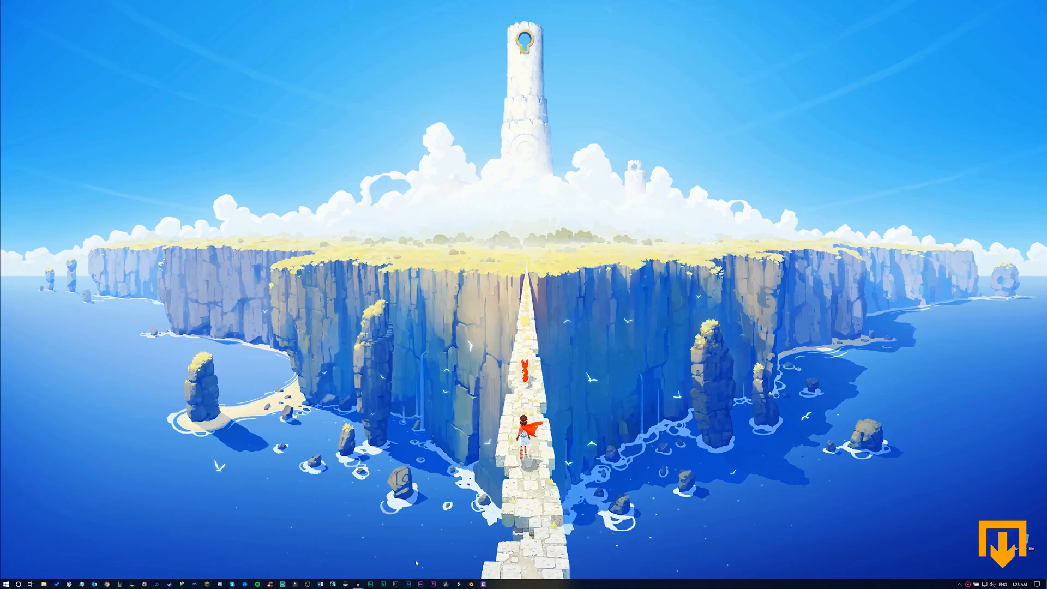
# Step: Switch to the Audacity stereo voice recording and play it through
pyautogui.click(358, 583)
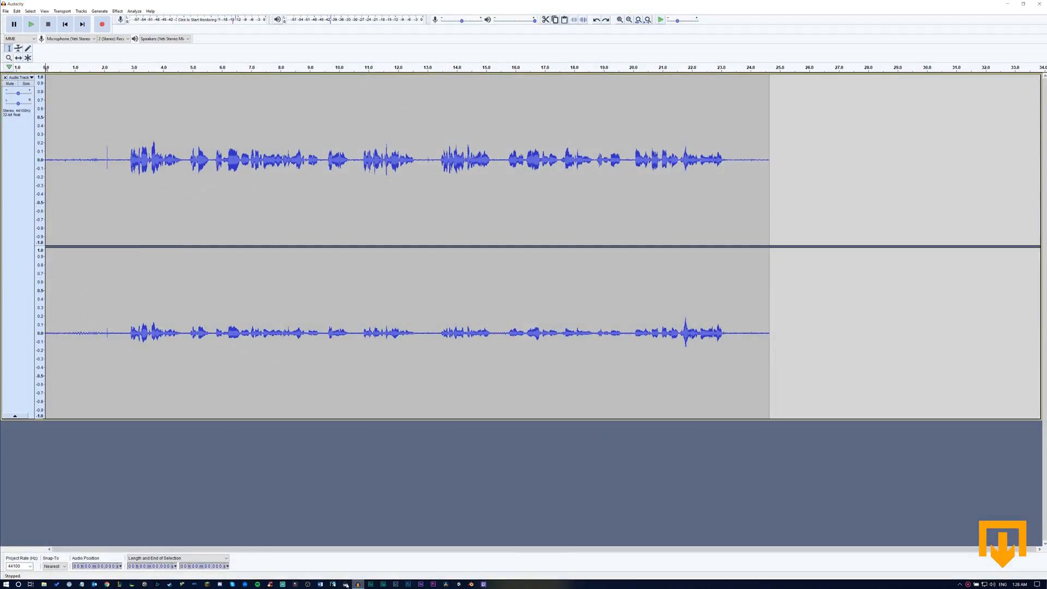
pyautogui.moveTo(113, 204)
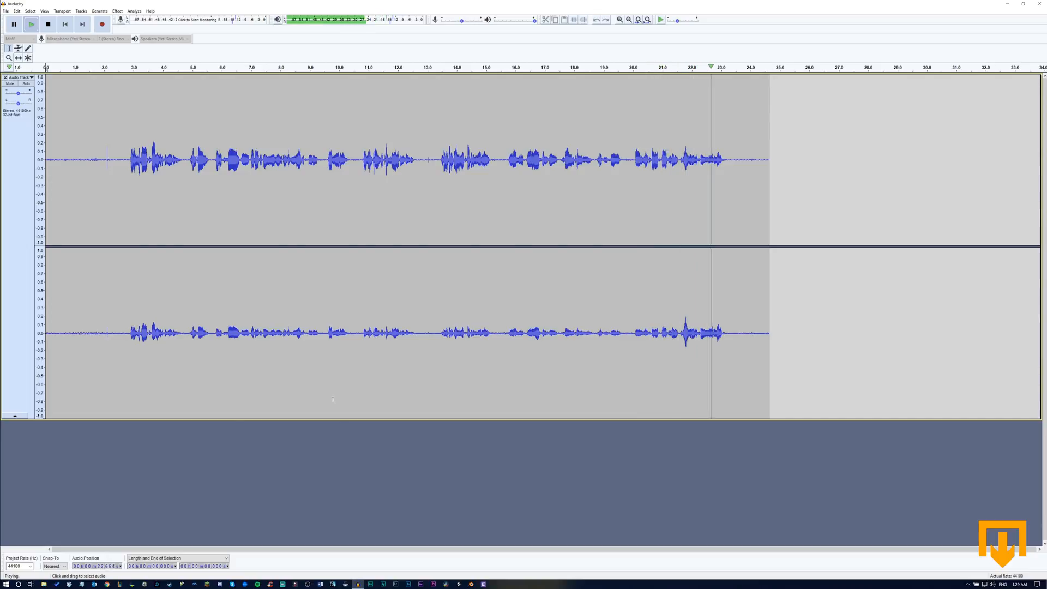
pyautogui.click(48, 24)
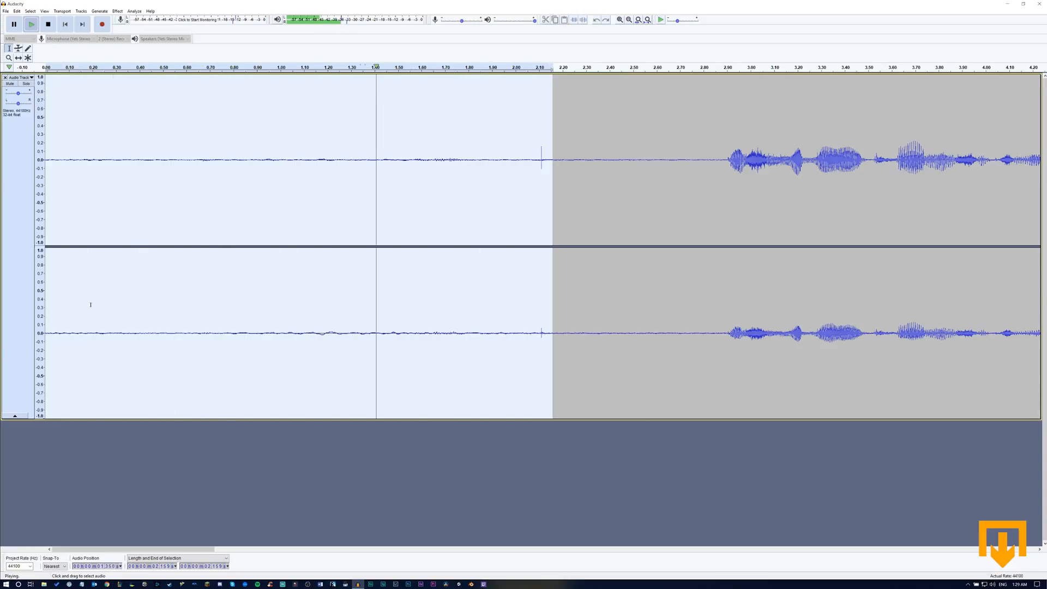
# Step: Delete the fan-noise lead-in before the first word, then audition a short noise-only pause
pyautogui.click(48, 24)
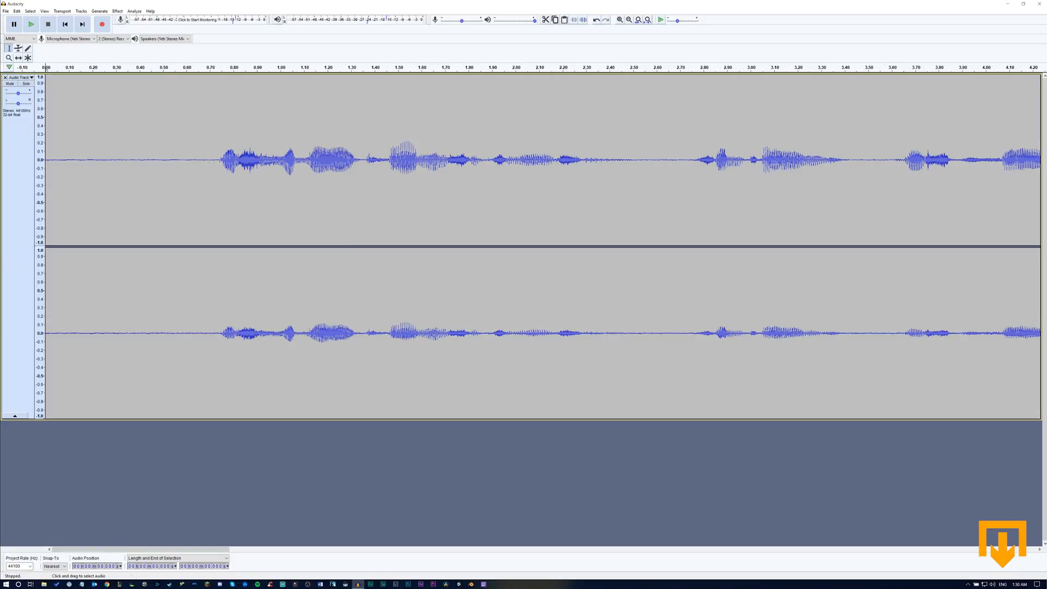
pyautogui.moveTo(44, 160); pyautogui.dragTo(221, 161)
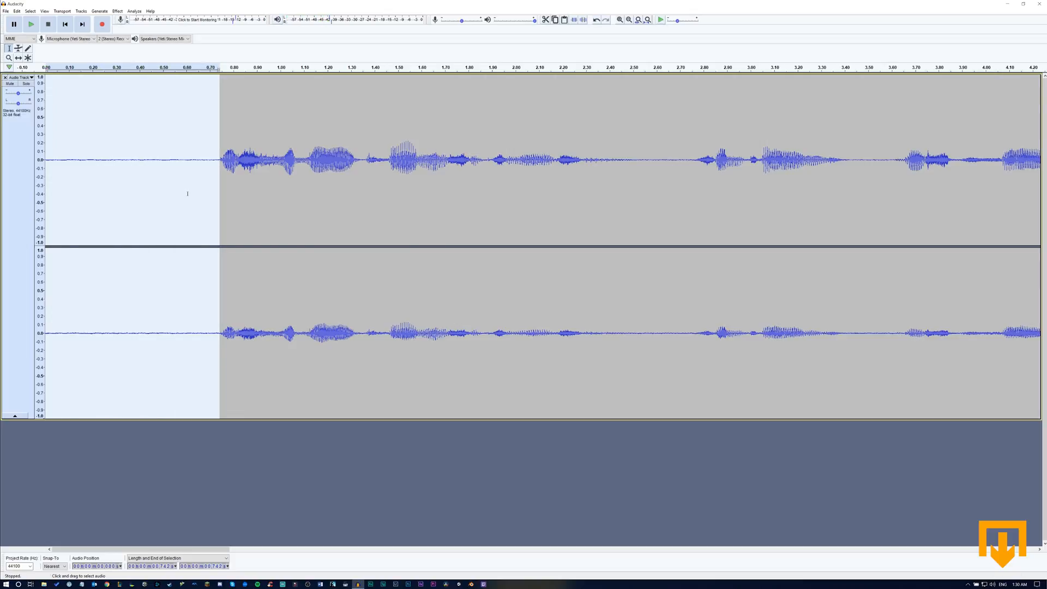
pyautogui.click(697, 160)
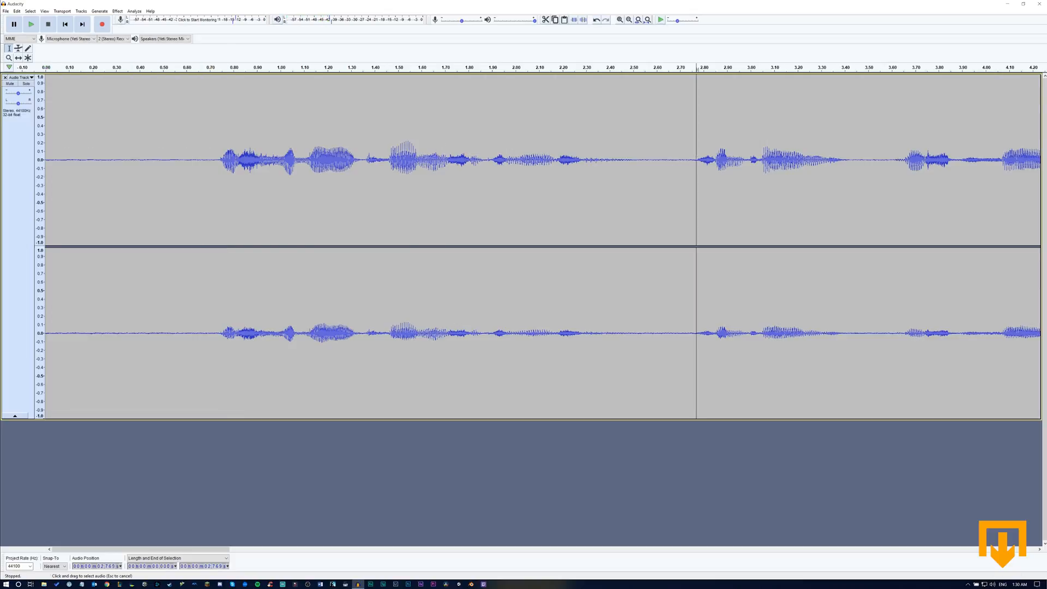
pyautogui.click(30, 24)
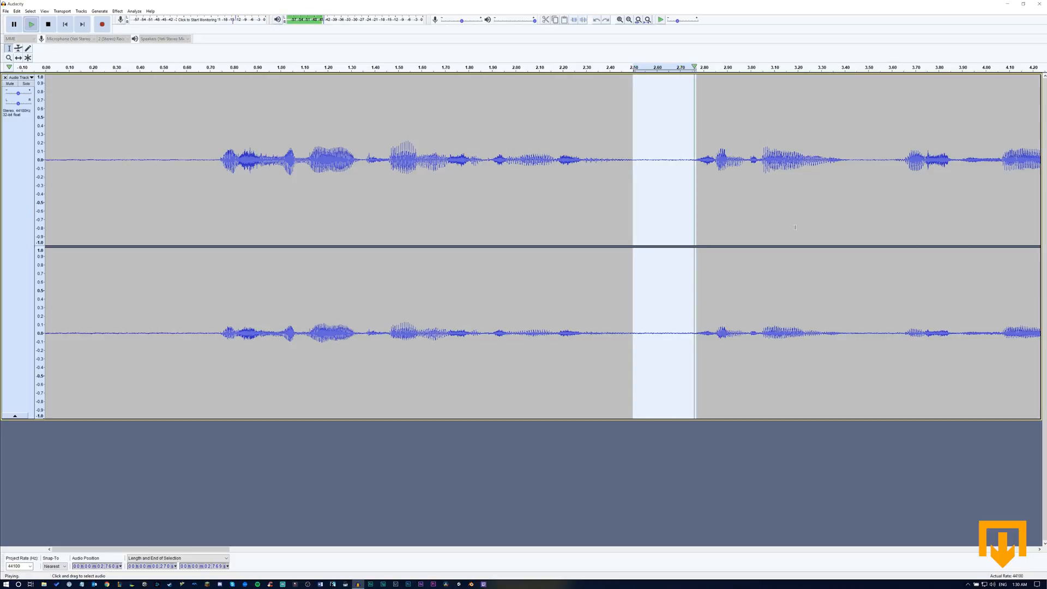
pyautogui.click(48, 24)
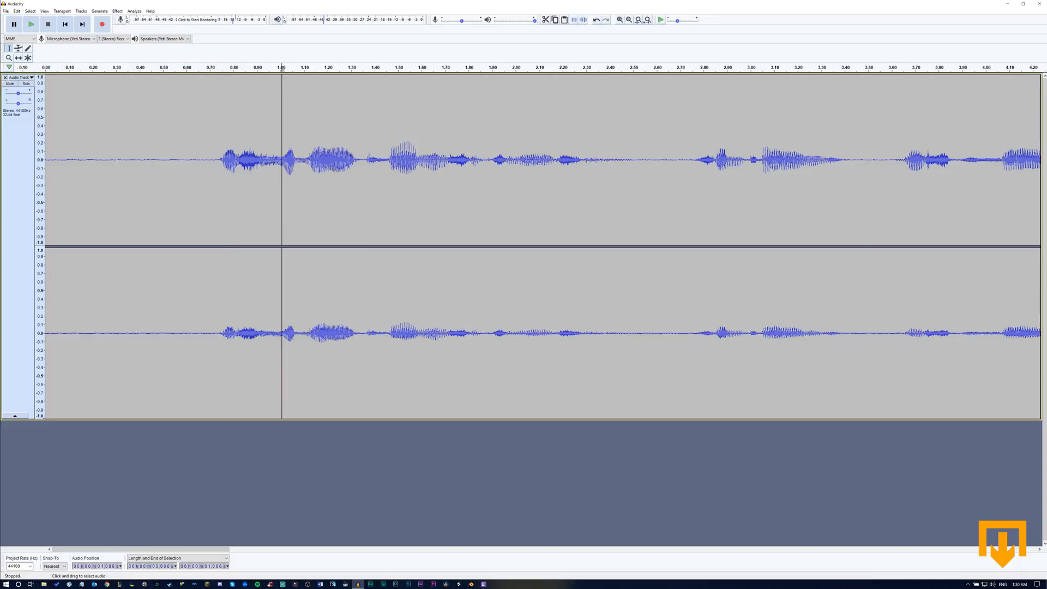
# Step: Apply Noise Reduction at a low reduction value to the entire recording
pyautogui.press('ctrl+a')
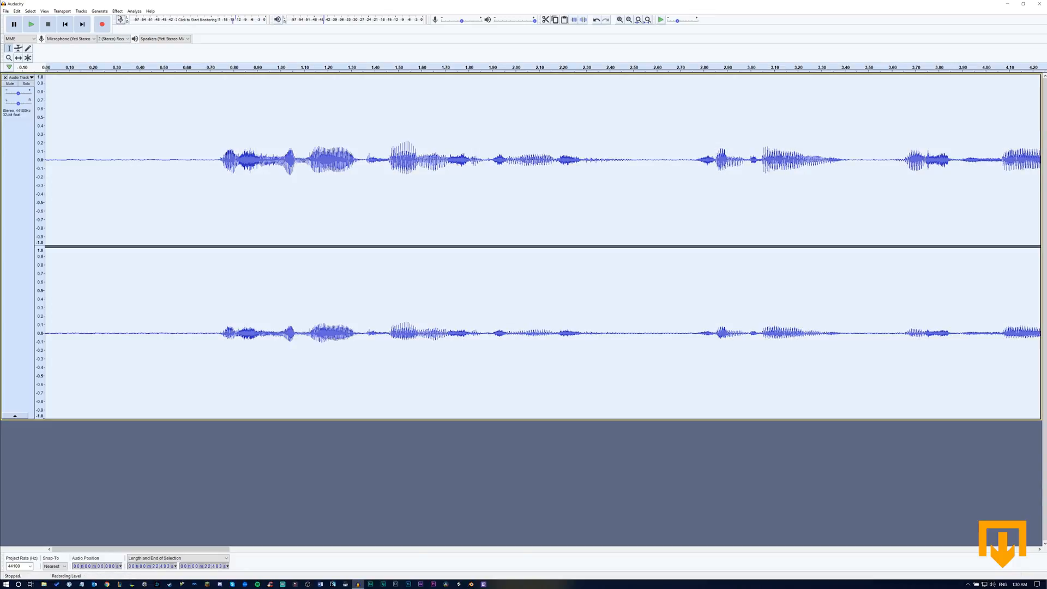
pyautogui.click(117, 11)
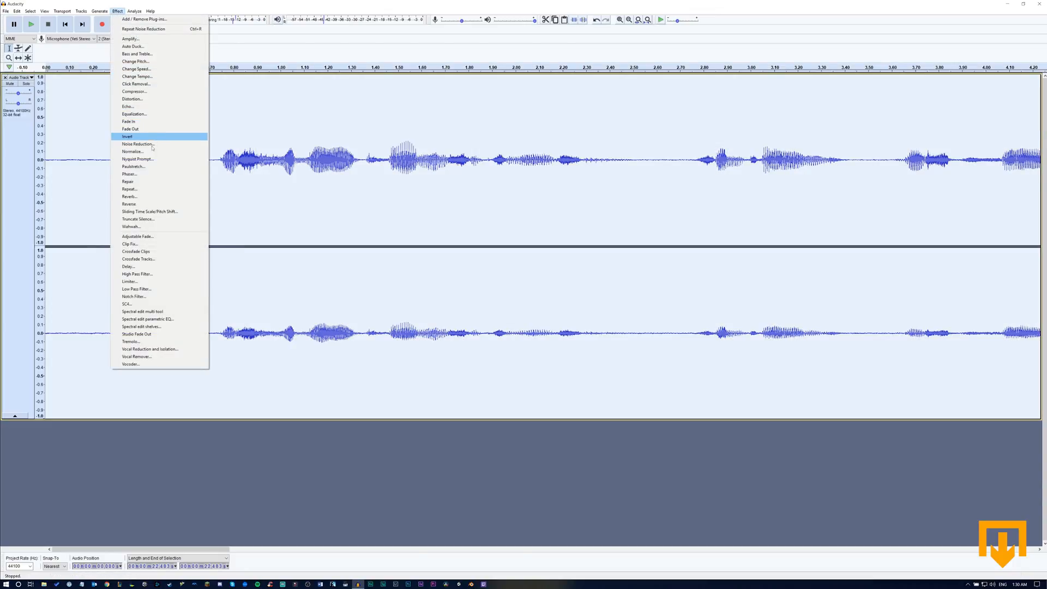
pyautogui.click(137, 144)
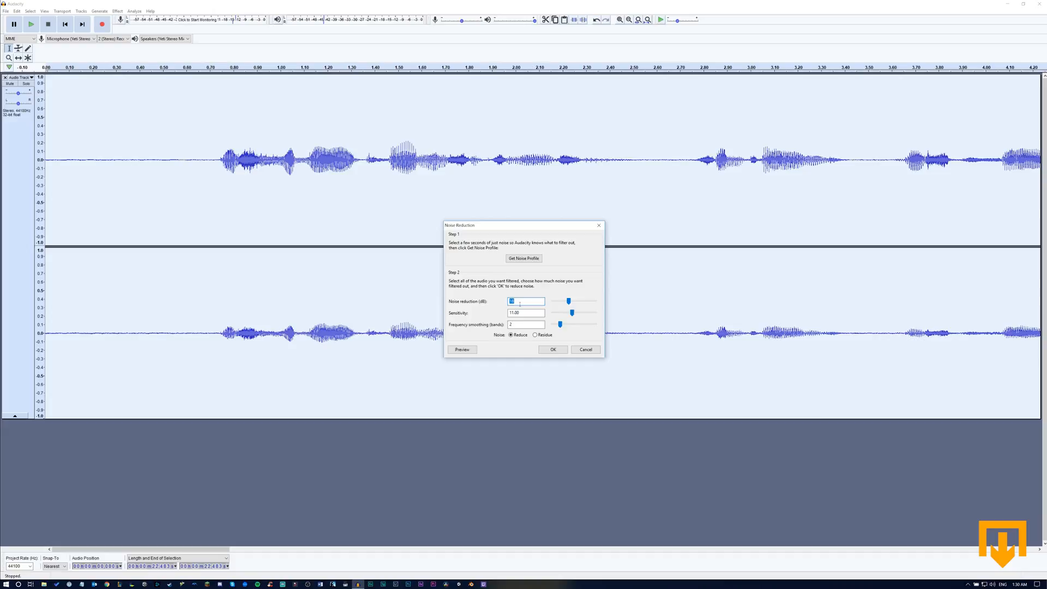
pyautogui.moveTo(552, 349)
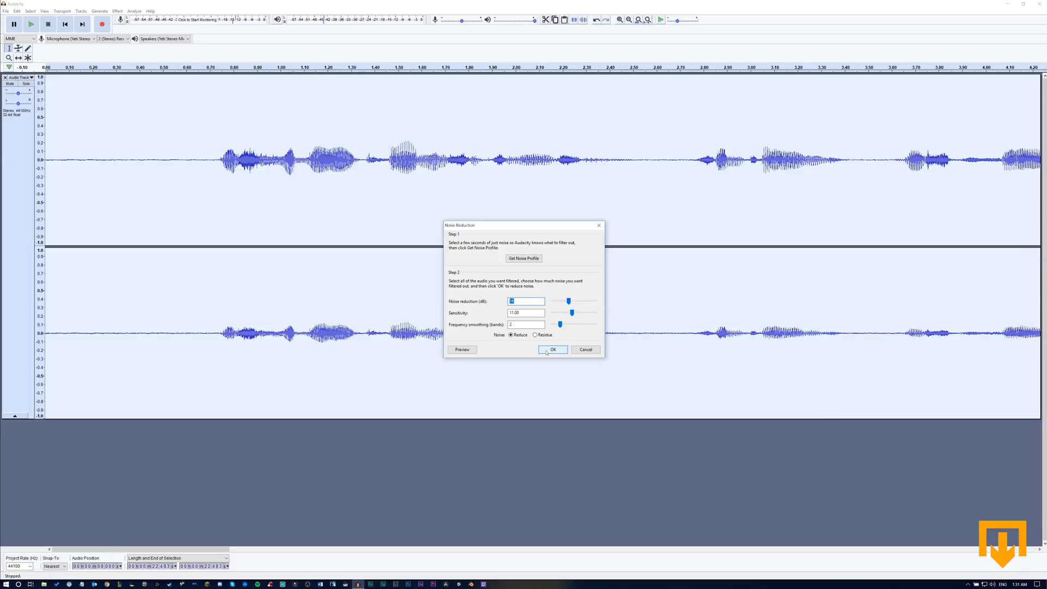
pyautogui.click(552, 349)
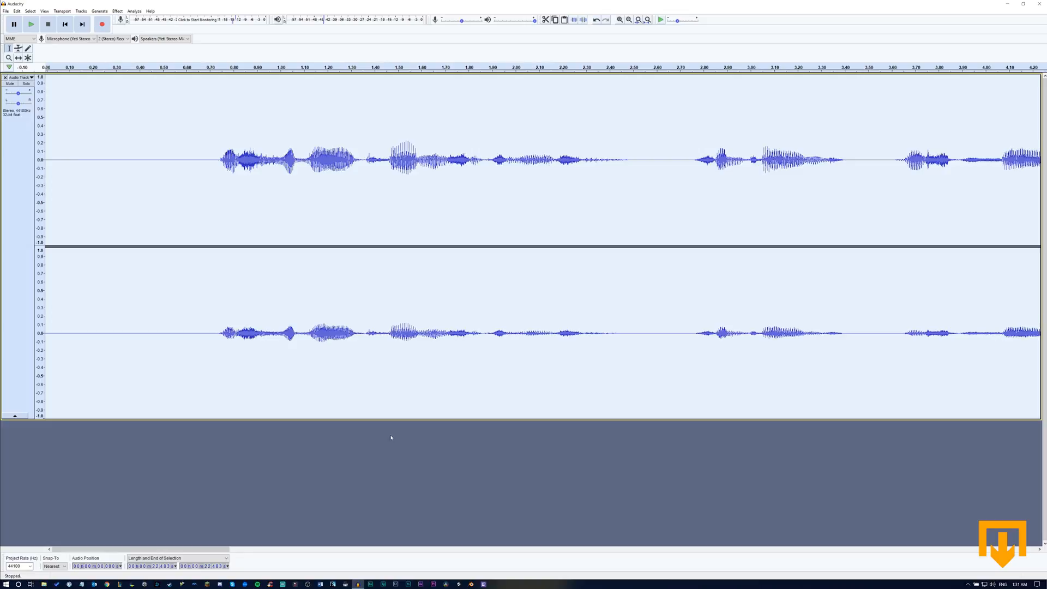
pyautogui.click(173, 160)
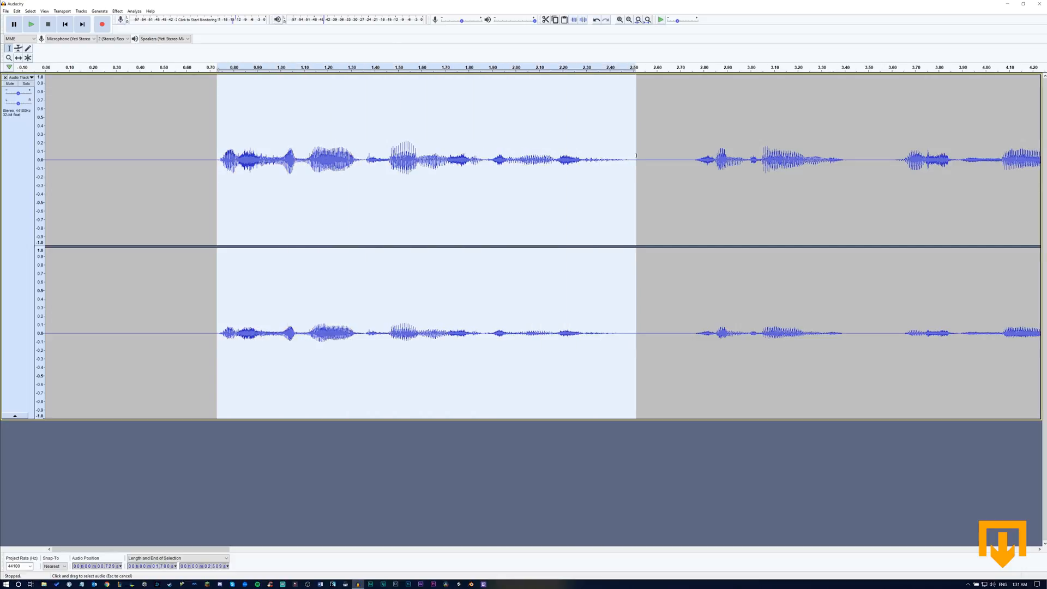
pyautogui.moveTo(277, 298)
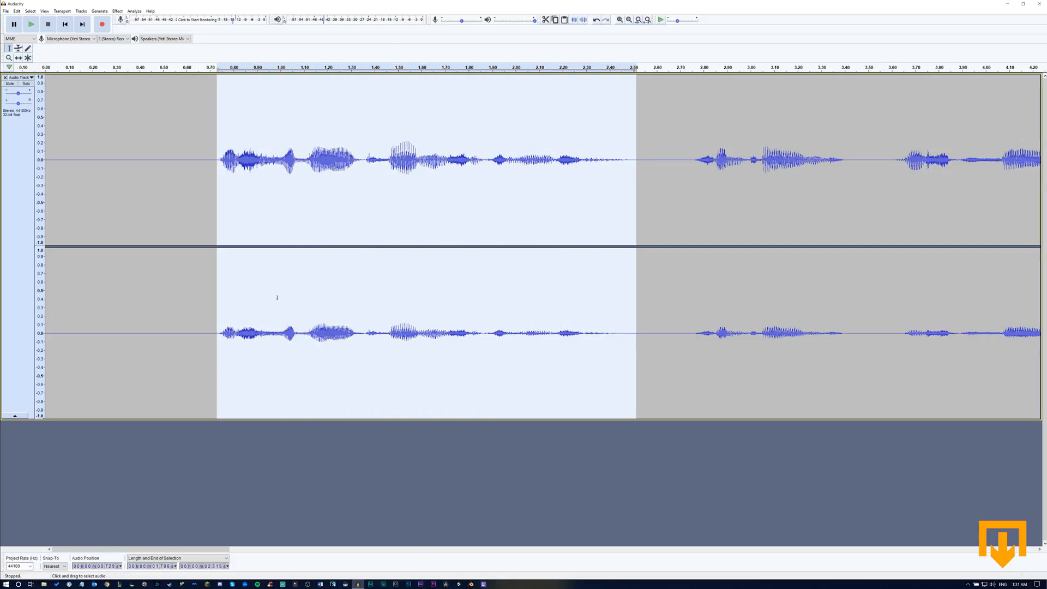
pyautogui.hscroll(3)
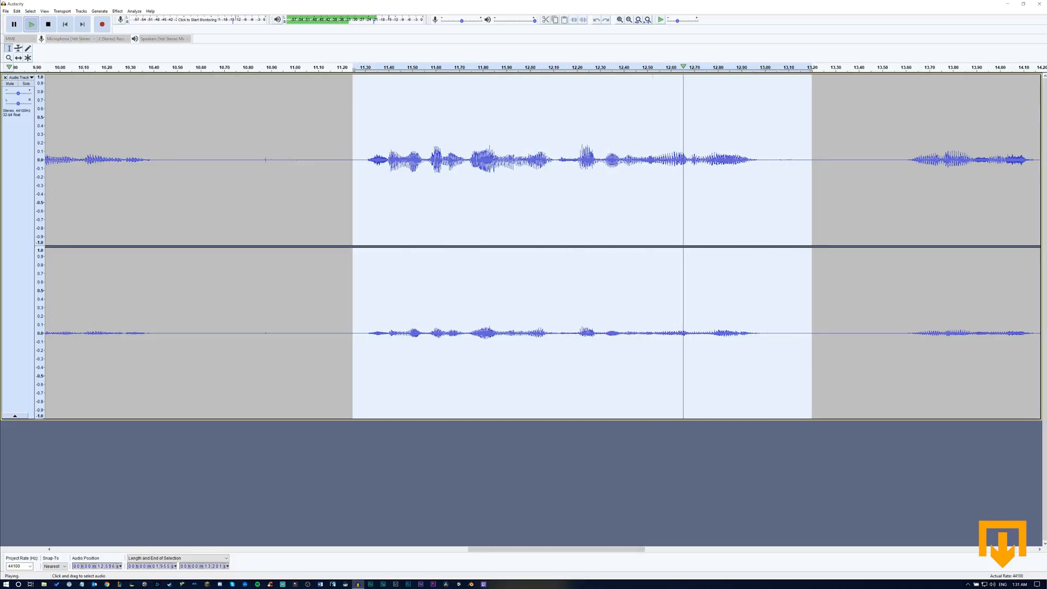
pyautogui.click(48, 24)
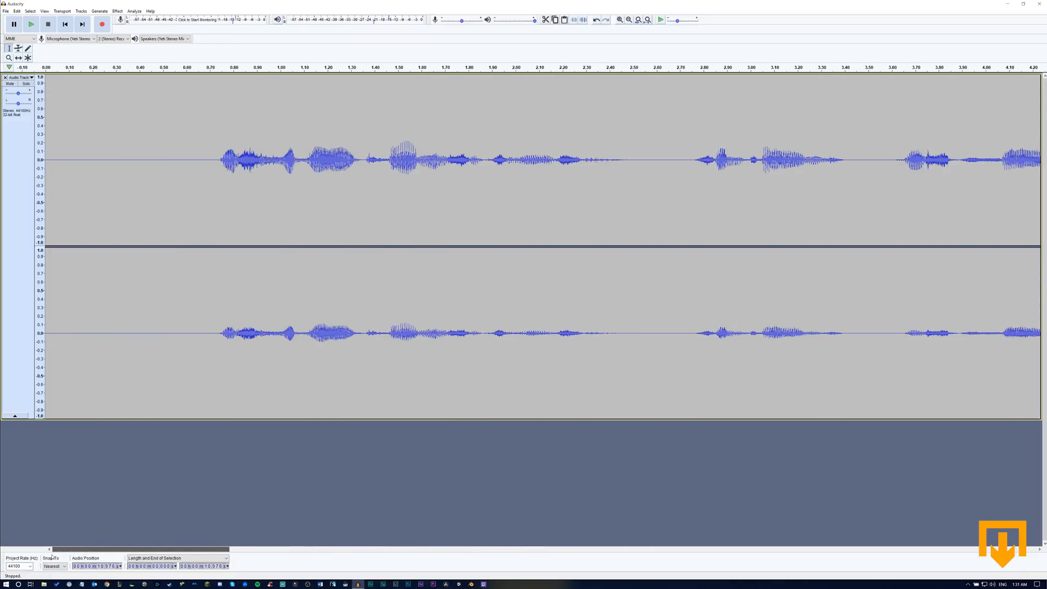
# Step: Run Noise Reduction over the whole recording with the reduction lowered to about 6 dB
pyautogui.click(149, 160)
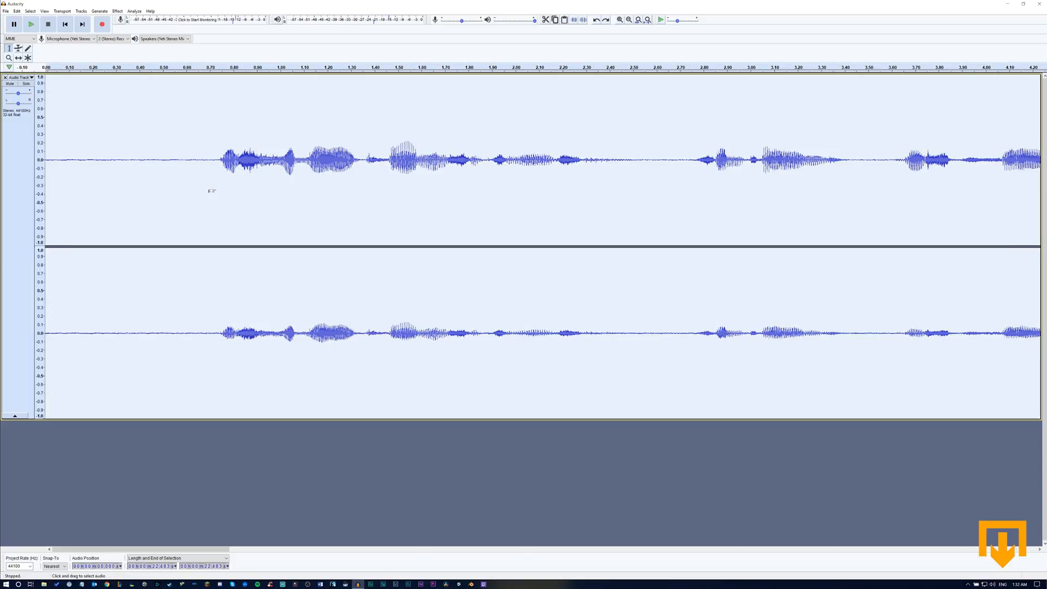
pyautogui.click(152, 161)
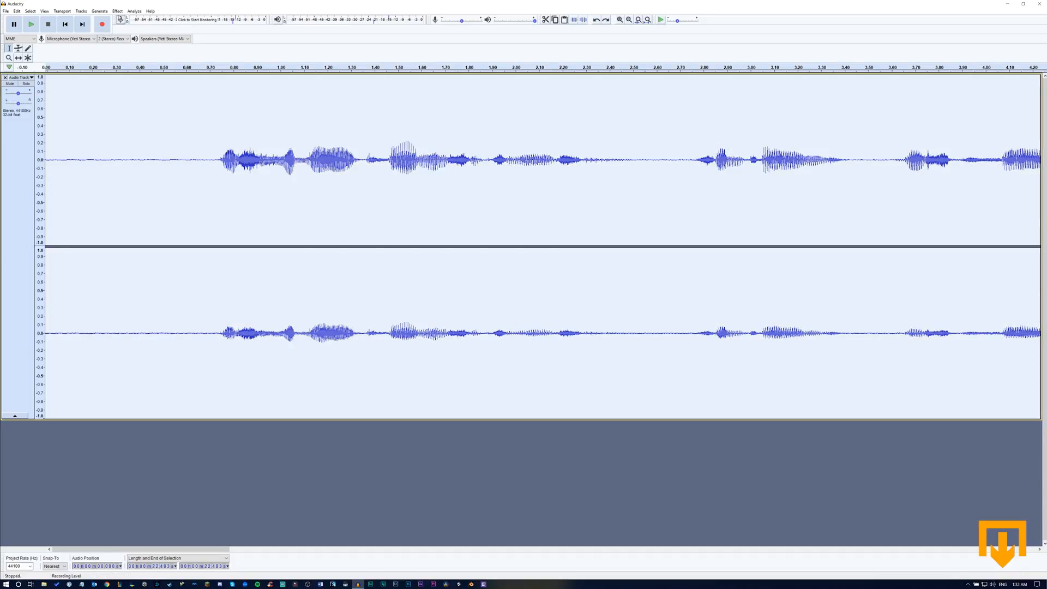
pyautogui.click(117, 11)
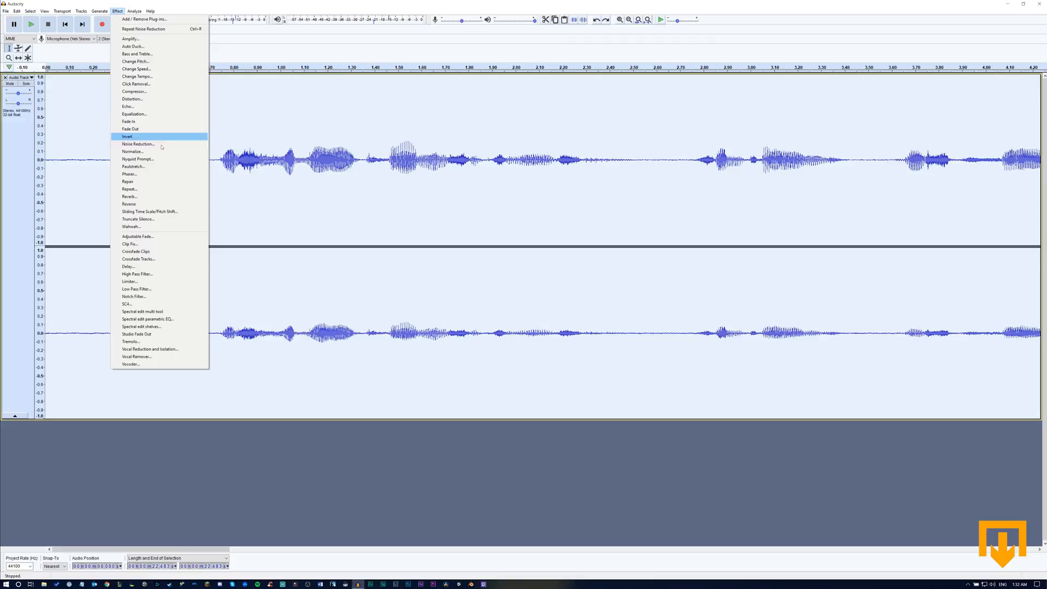
pyautogui.click(137, 144)
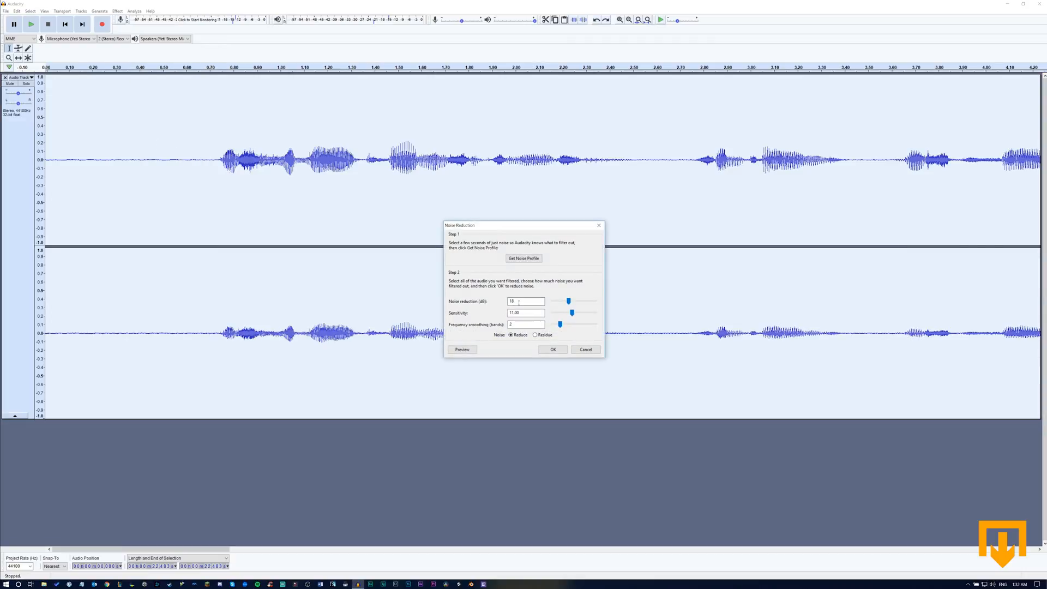
pyautogui.tripleClick(526, 301)
pyautogui.write('6')
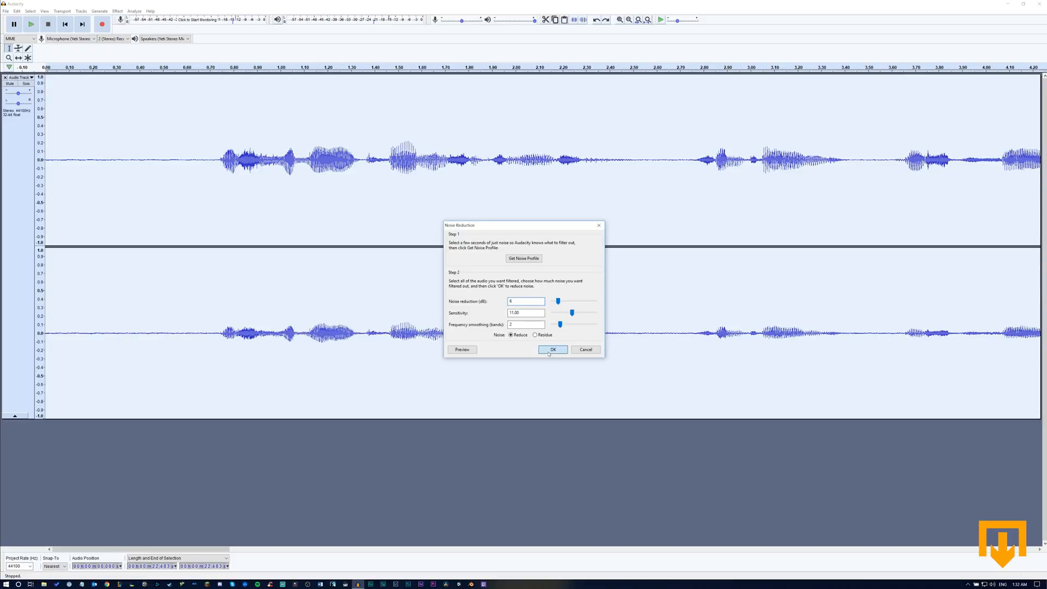
pyautogui.click(553, 349)
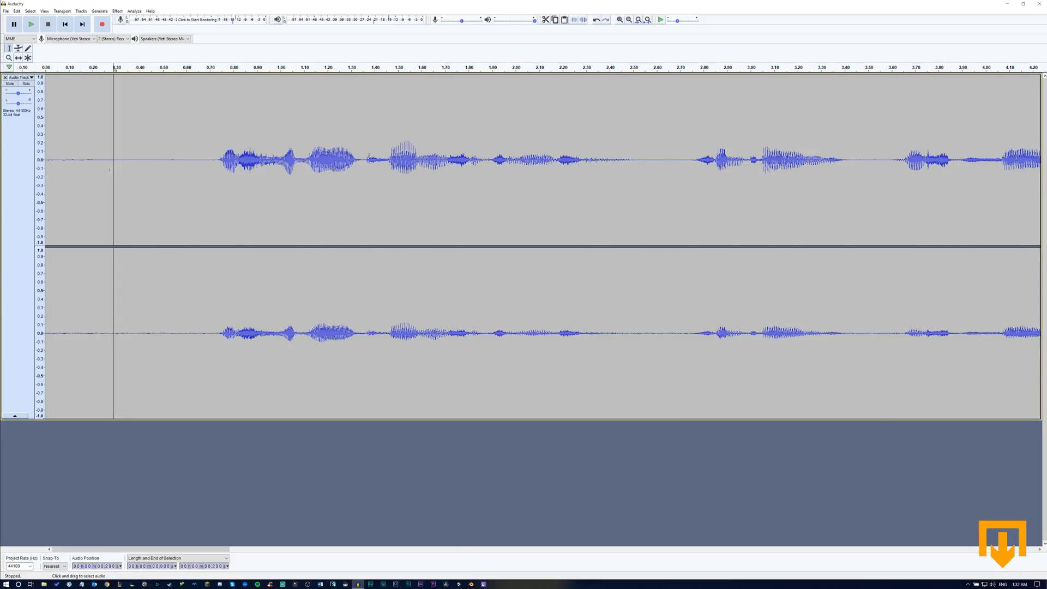
pyautogui.click(31, 24)
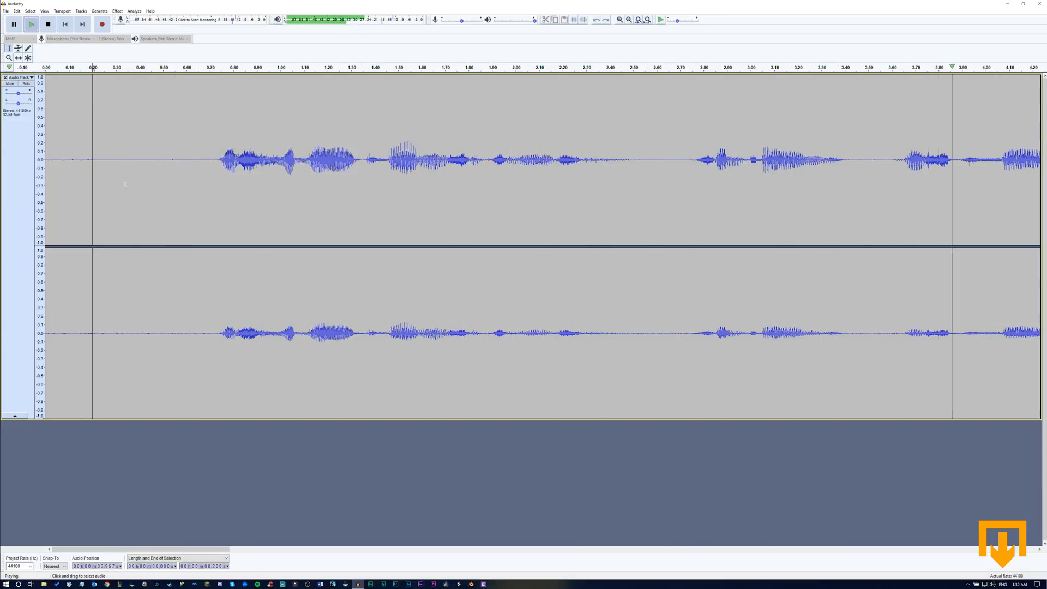
pyautogui.click(48, 24)
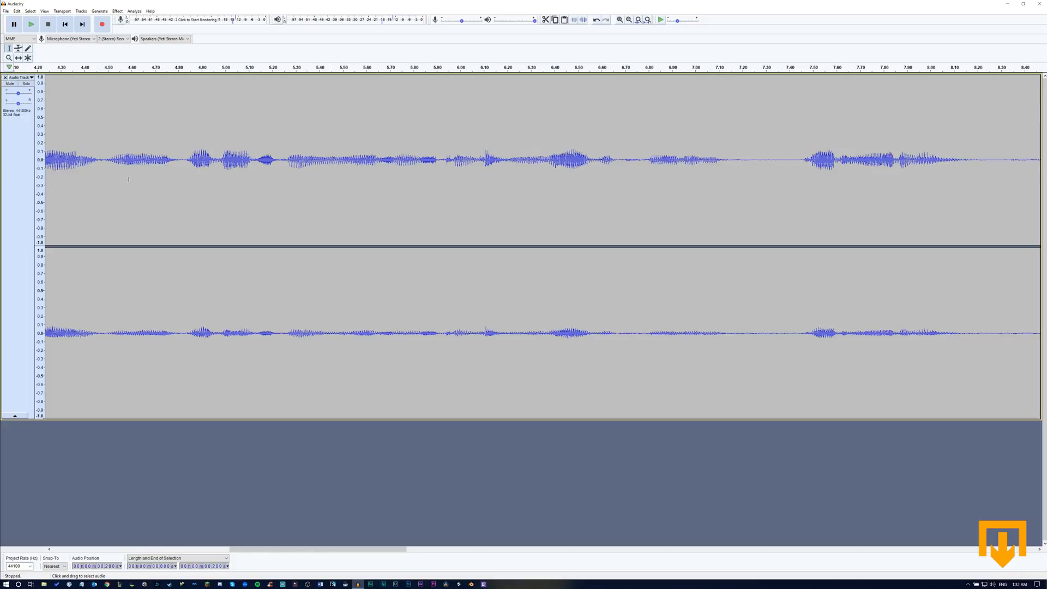
pyautogui.hscroll(-3)
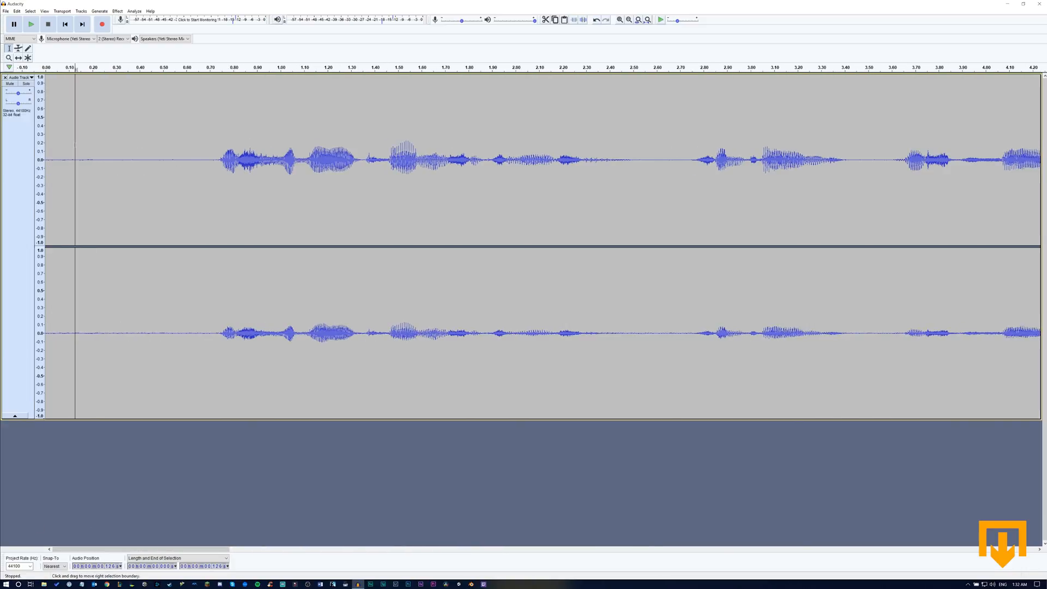
# Step: Apply another Noise Reduction pass of about 8 dB to the recording
pyautogui.click(117, 11)
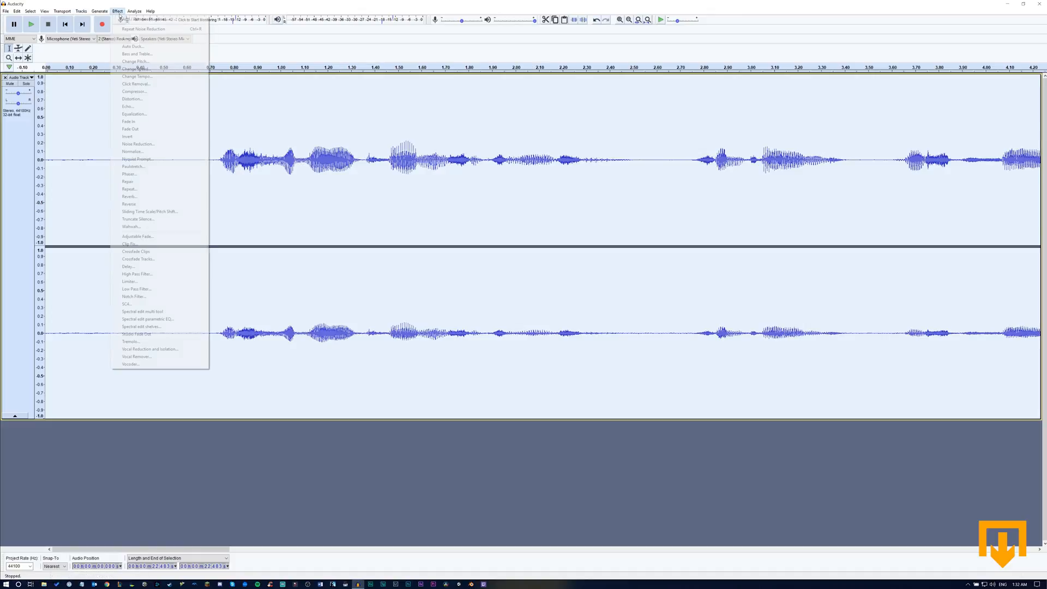
pyautogui.click(138, 144)
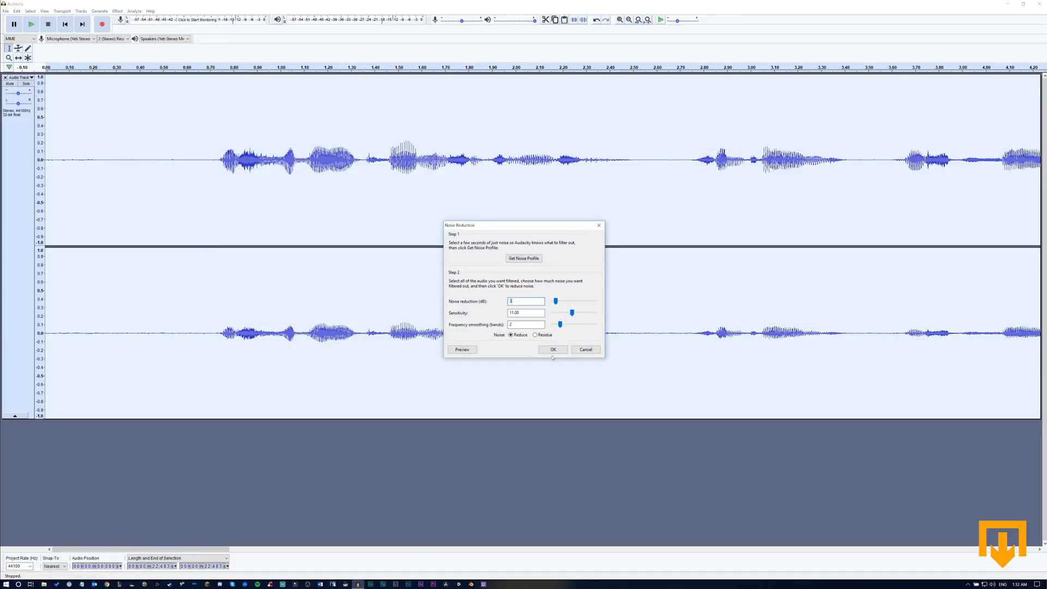
pyautogui.click(552, 350)
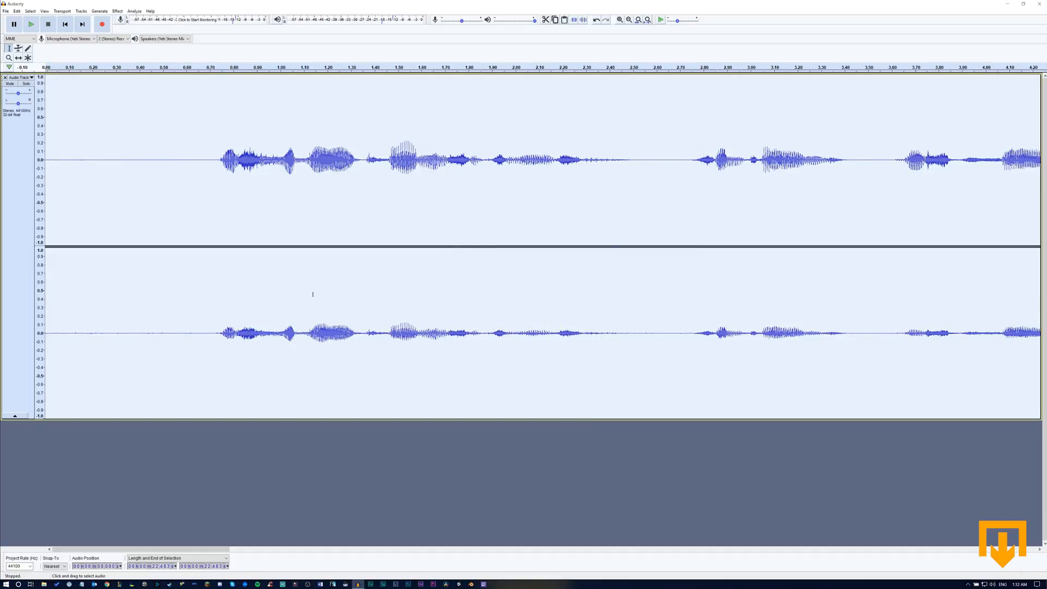
# Step: Play back the processed recording to listen to the result, then stop
pyautogui.click(31, 24)
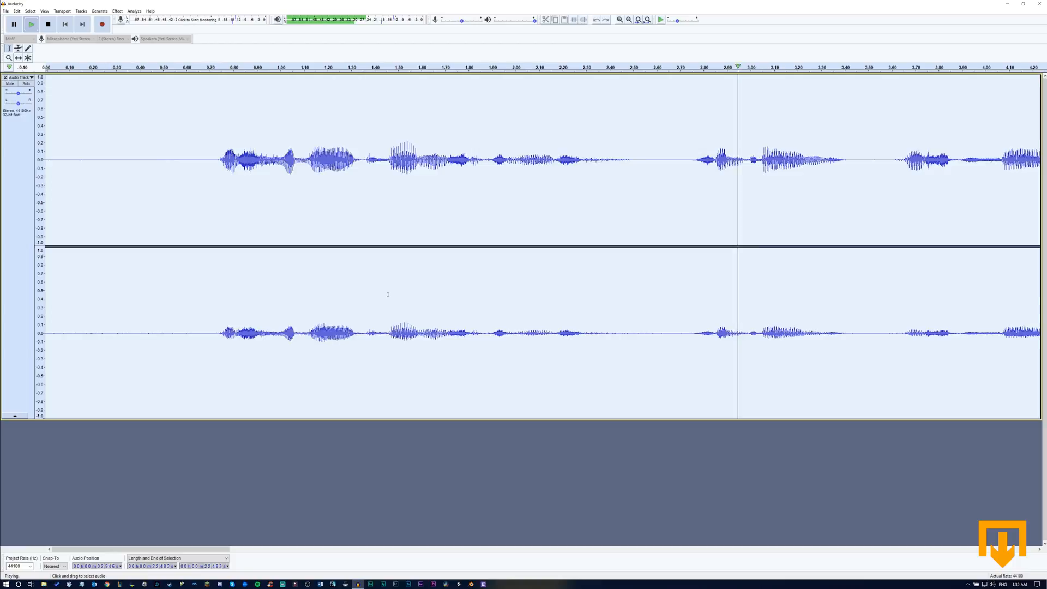
pyautogui.hscroll(3)
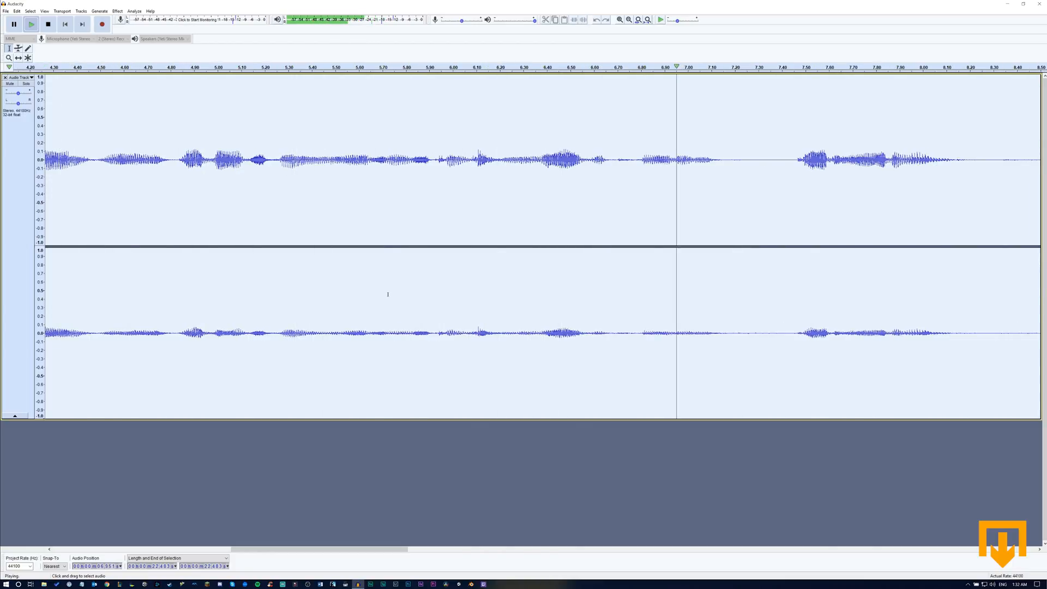
pyautogui.click(48, 25)
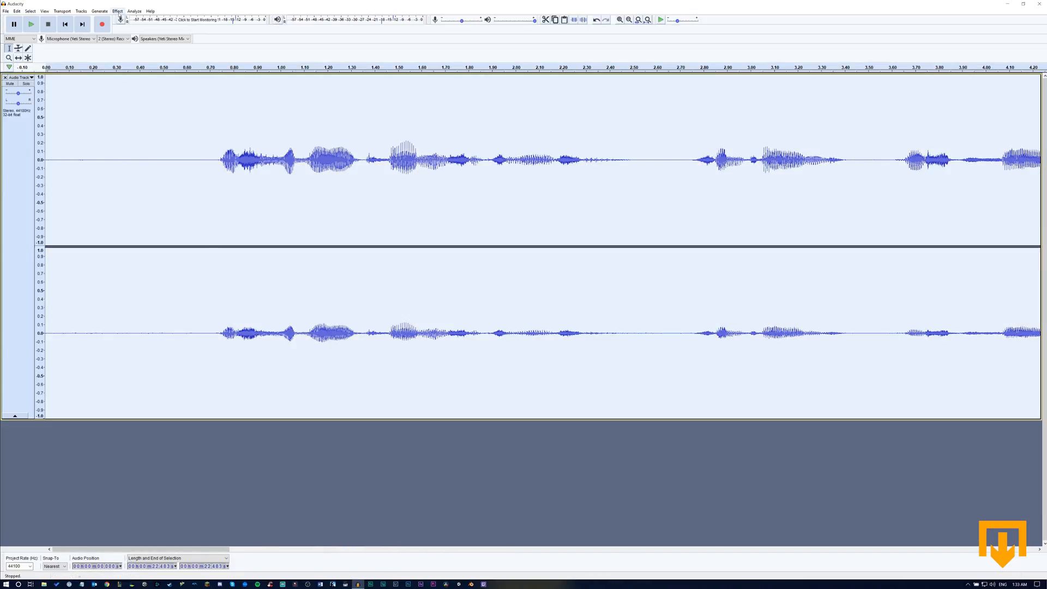
# Step: Apply a fourth Noise Reduction pass with the same roughly 8 dB setting
pyautogui.click(117, 11)
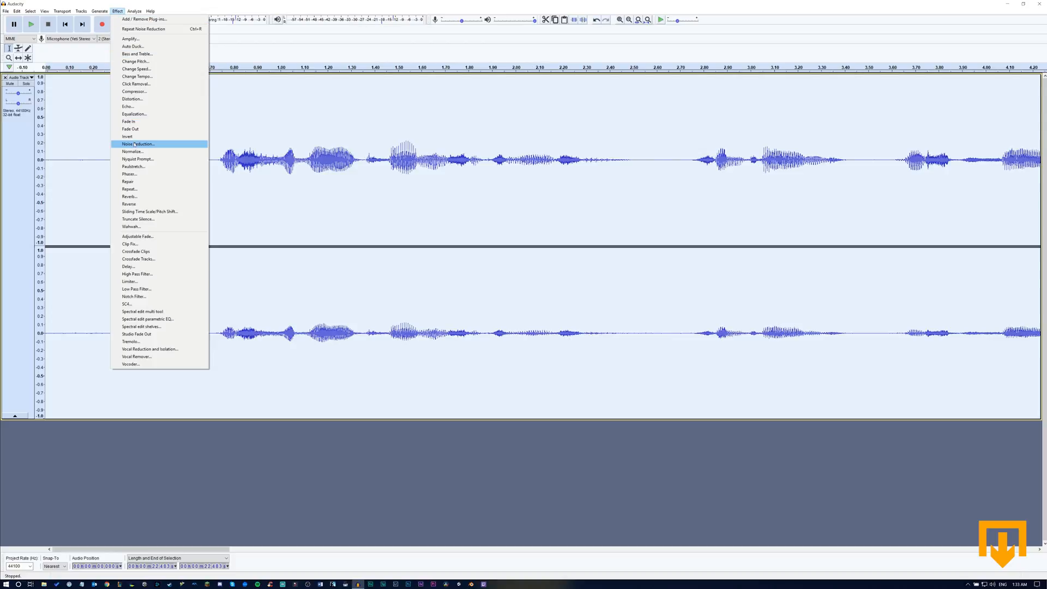
pyautogui.click(137, 143)
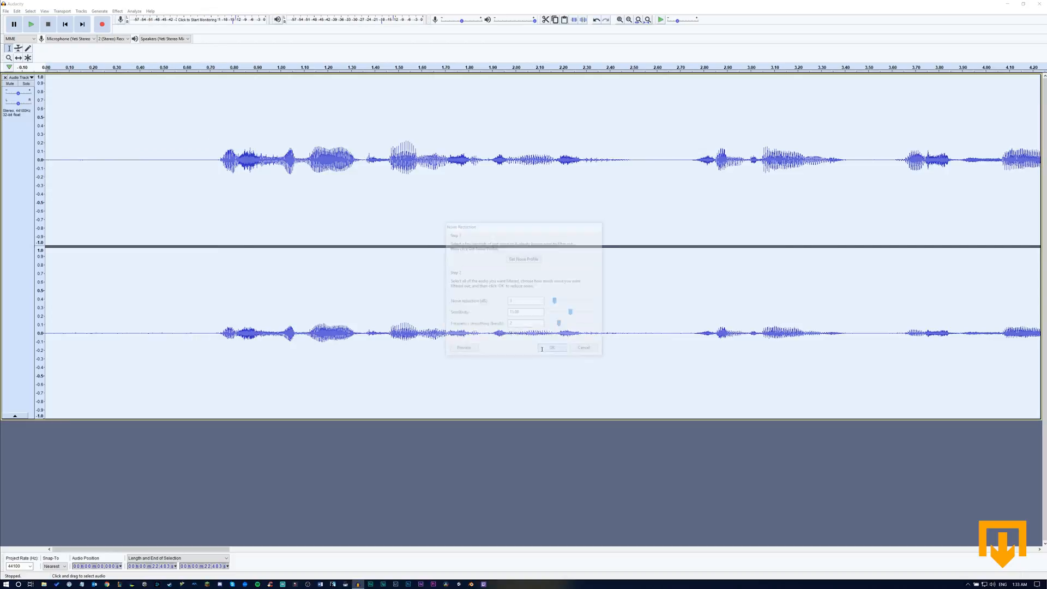
pyautogui.click(553, 347)
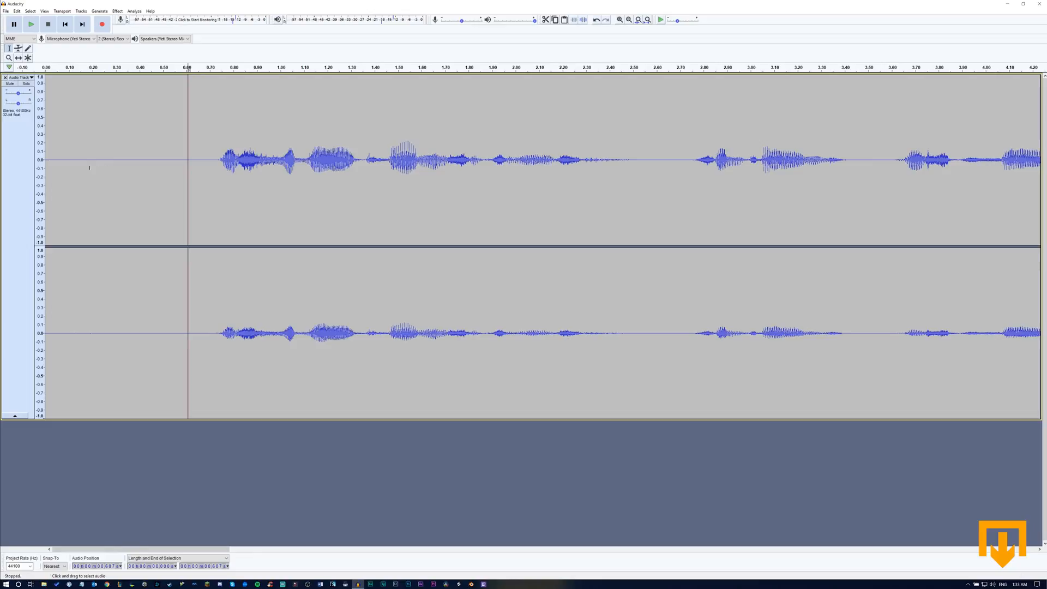
pyautogui.click(31, 24)
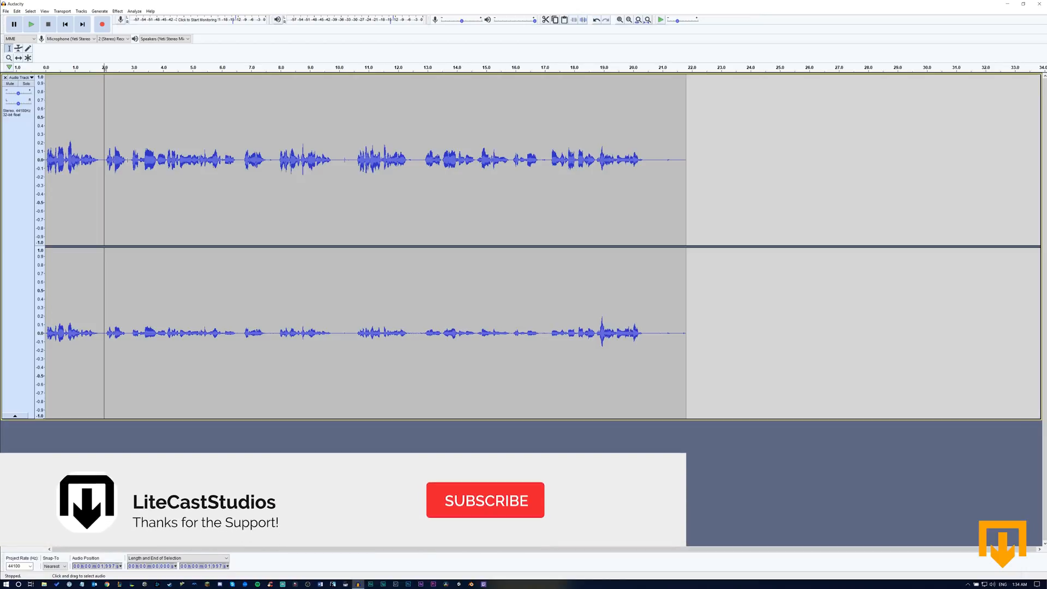
pyautogui.click(485, 500)
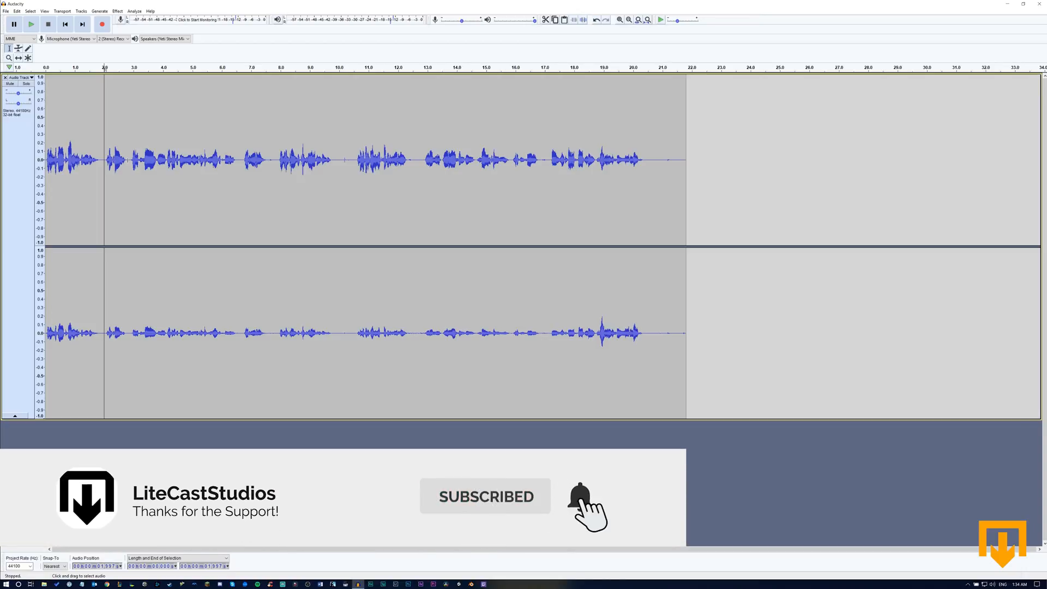